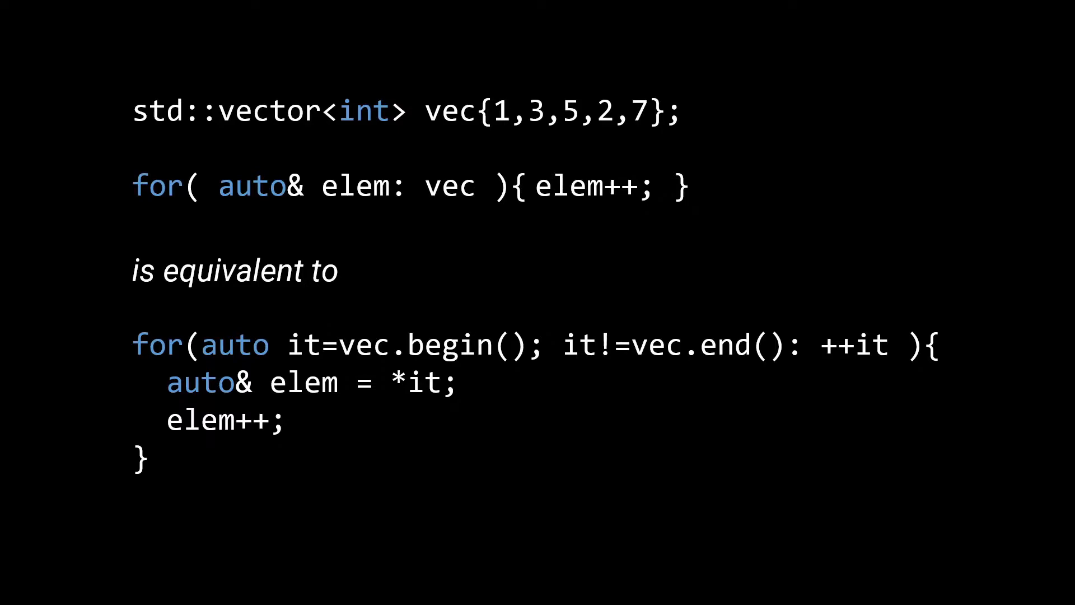
key(right)
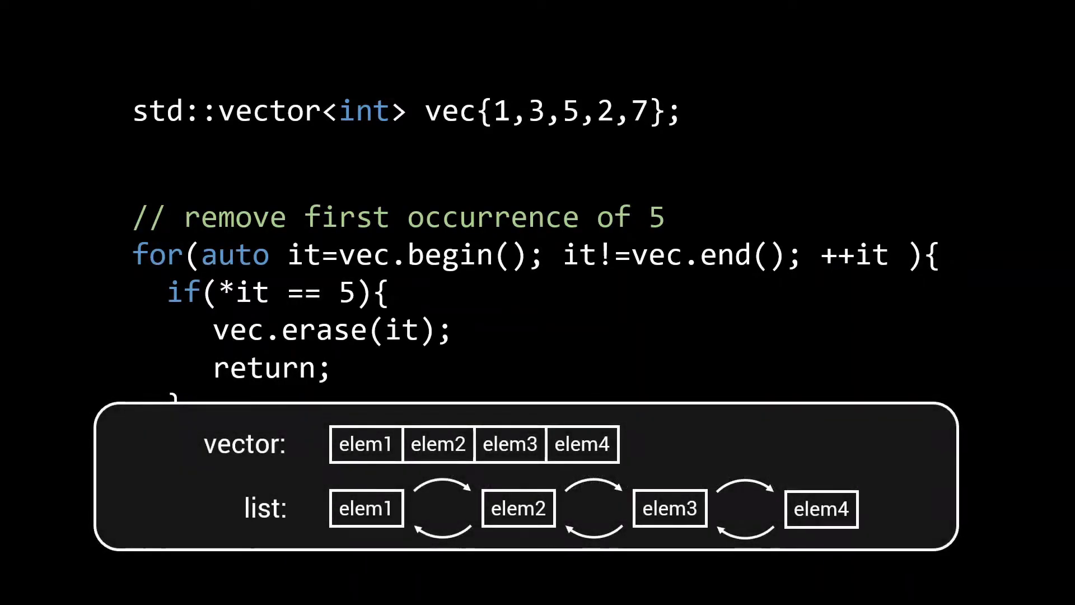